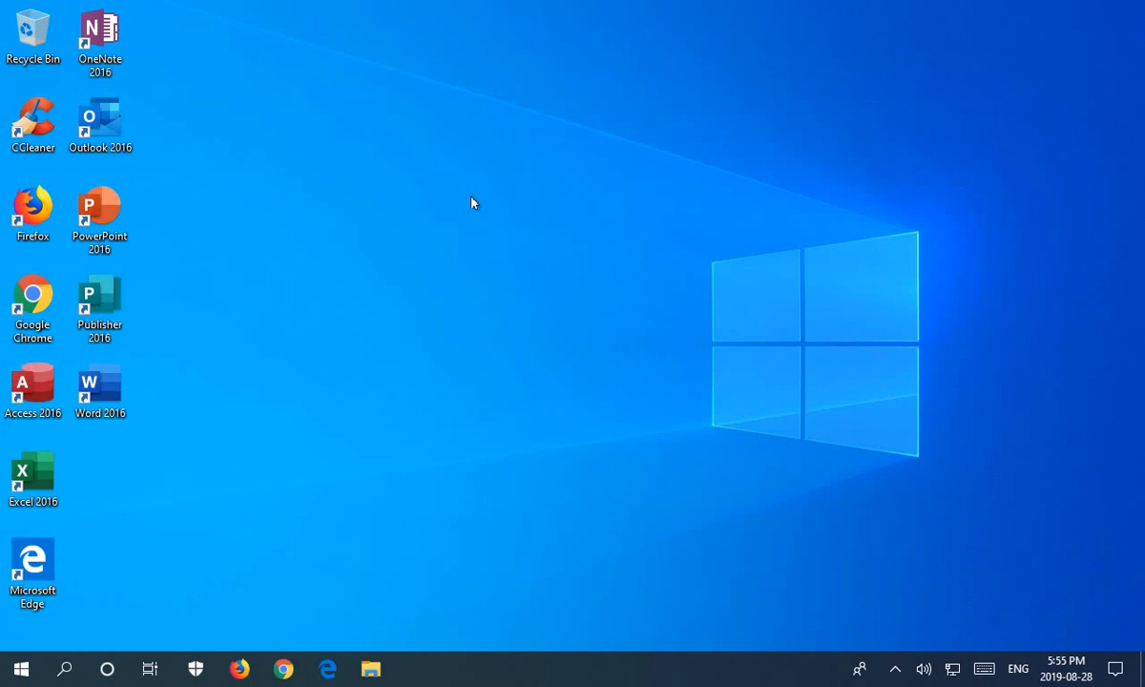
mouse_move(414, 199)
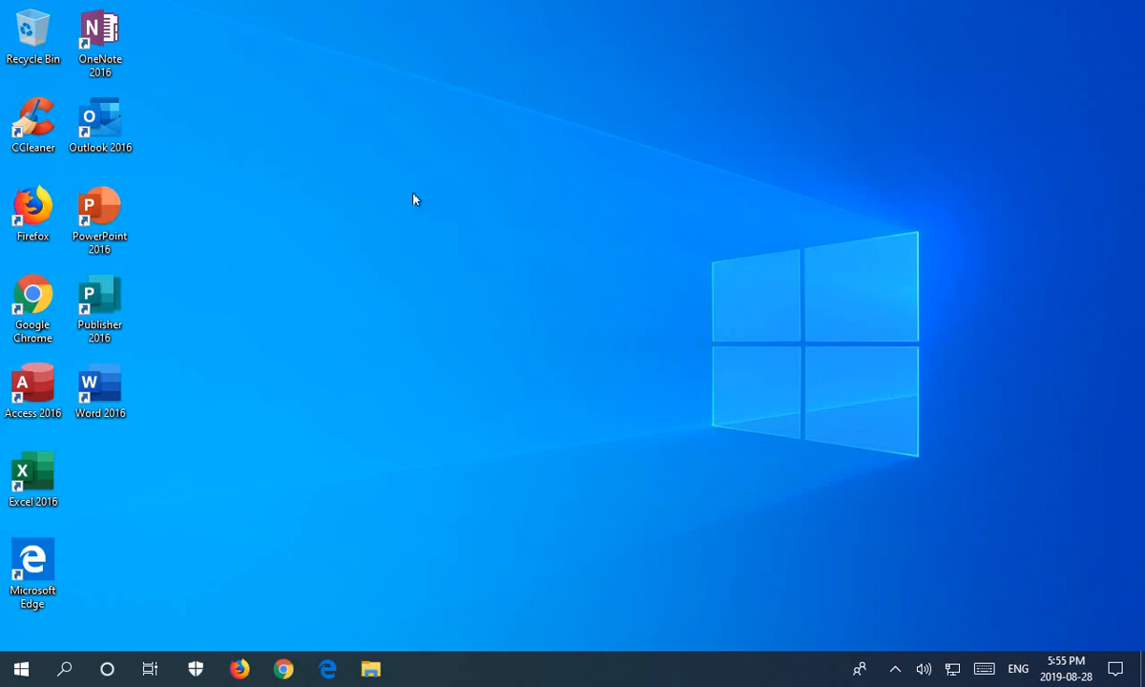
mouse_move(19, 668)
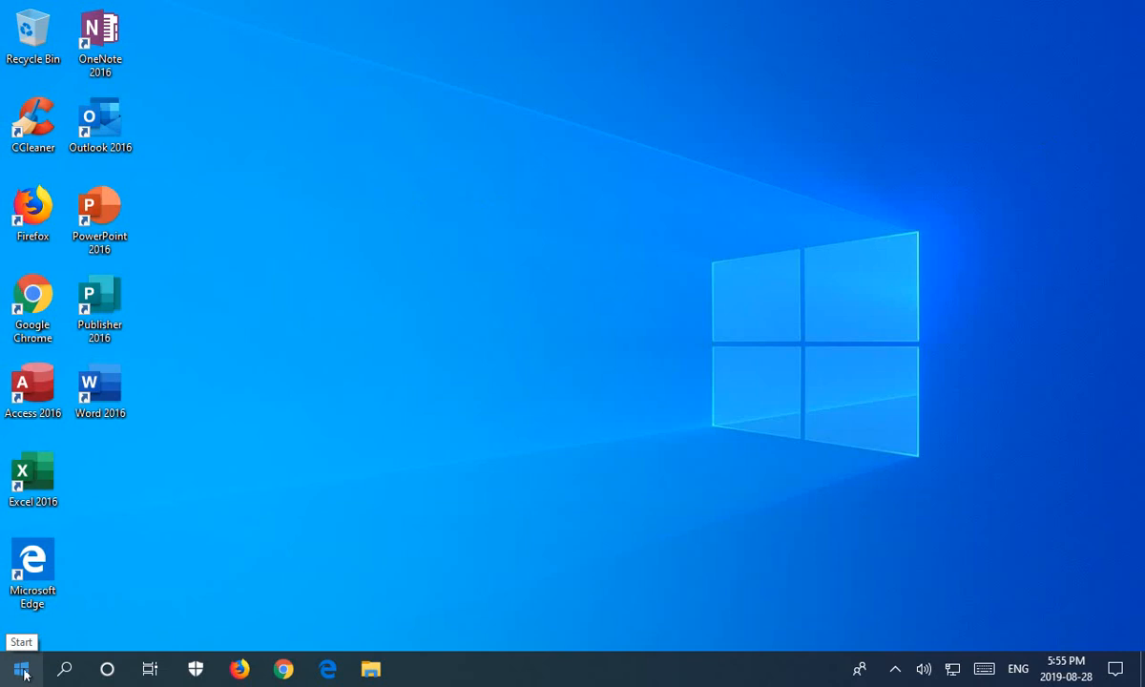
Search Start for PowerShell and run Windows PowerShell as administrator
click(19, 667)
text(powersh)
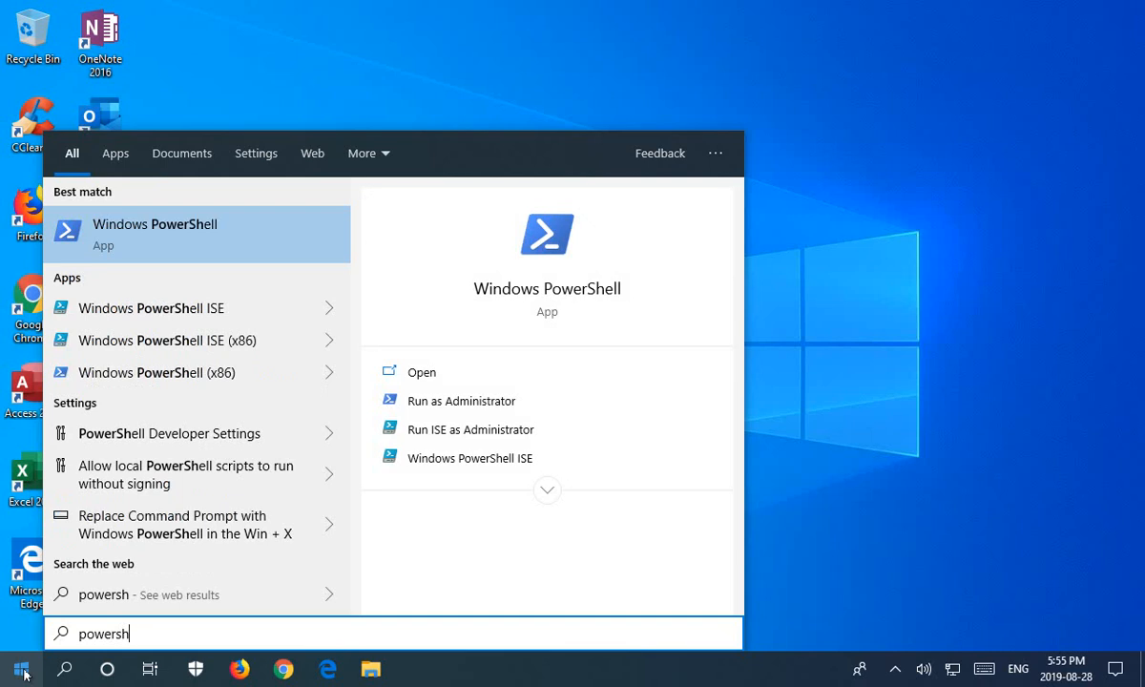
mouse_move(191, 243)
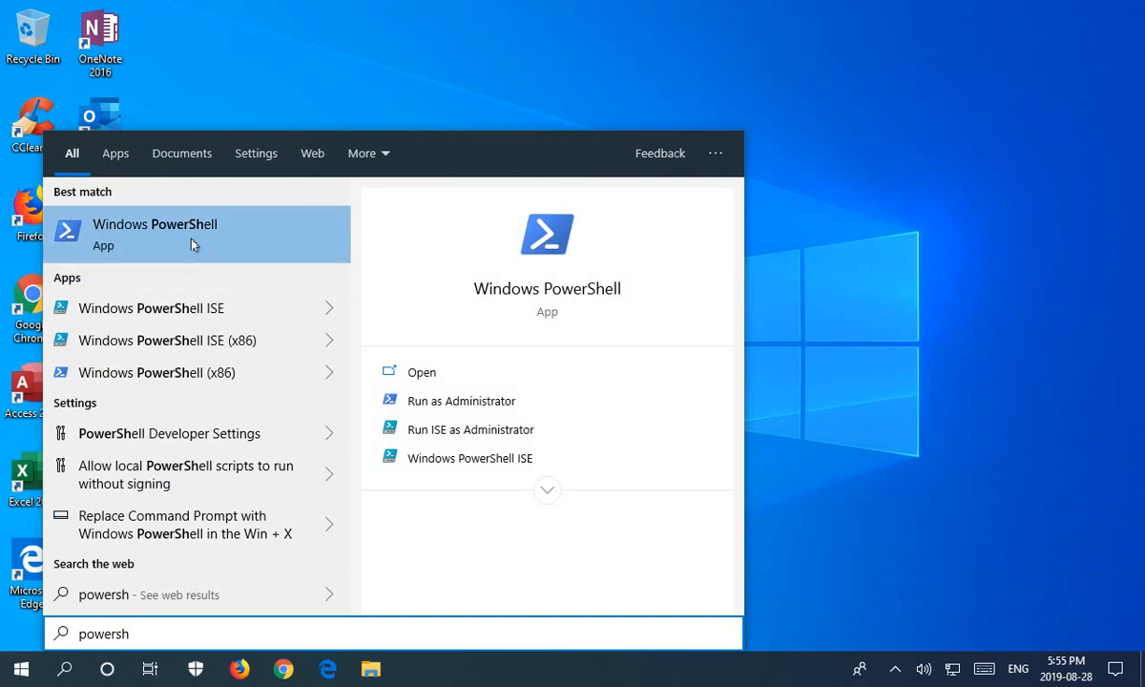
mouse_move(405, 366)
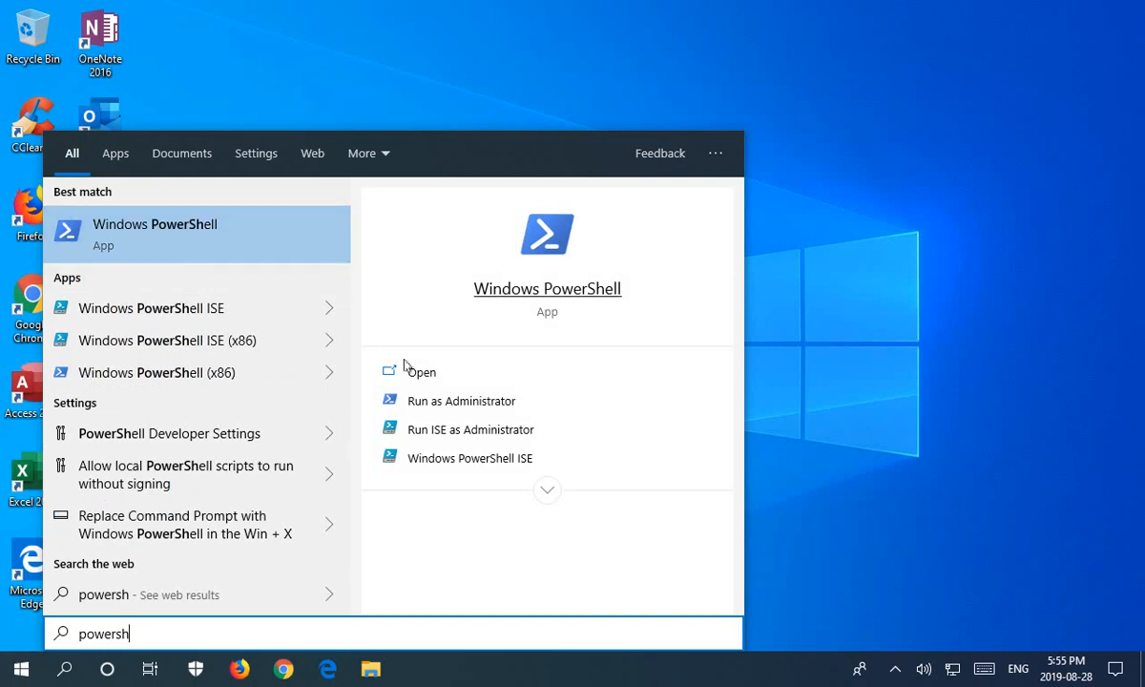
mouse_move(470, 400)
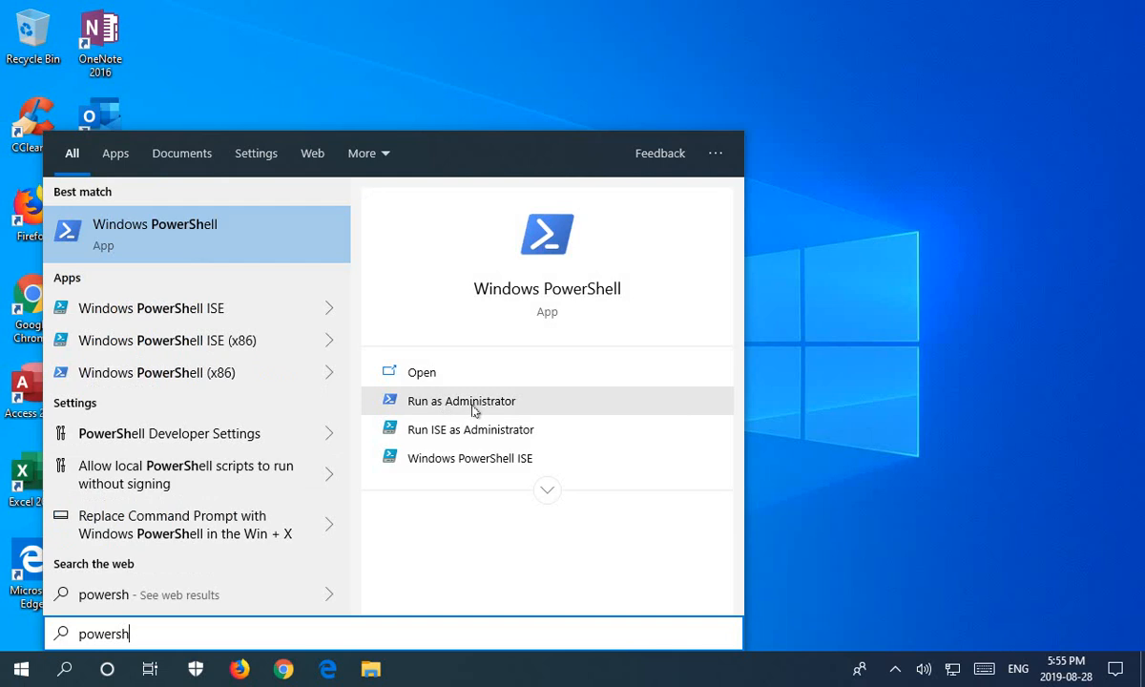
mouse_move(122, 206)
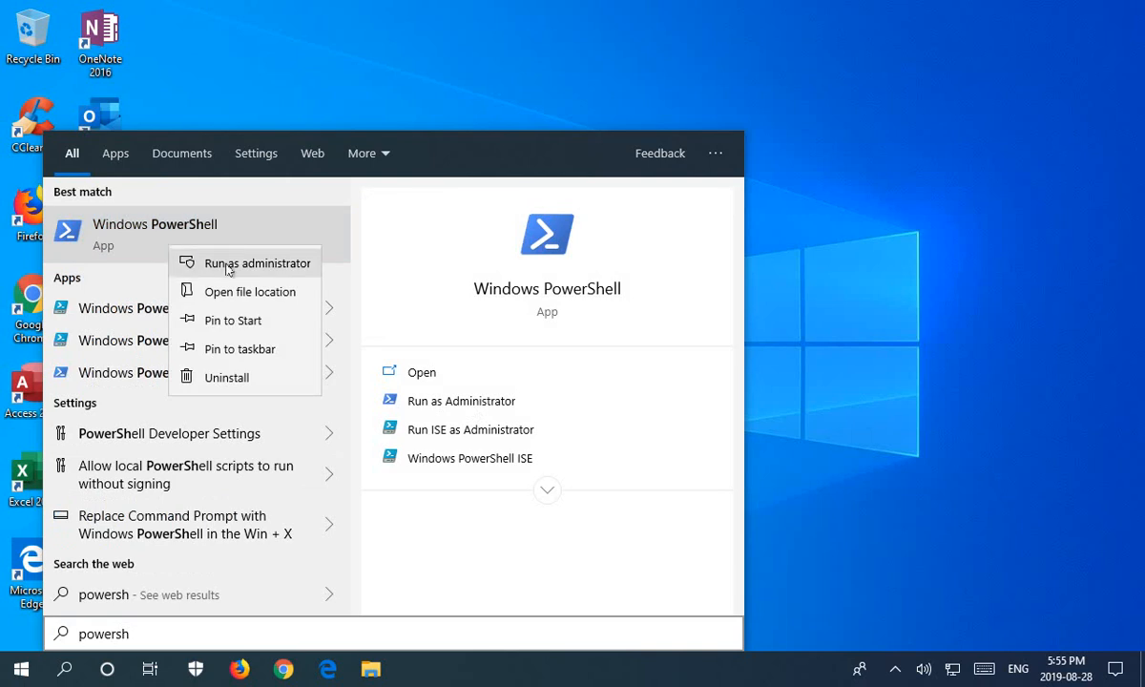
click(257, 263)
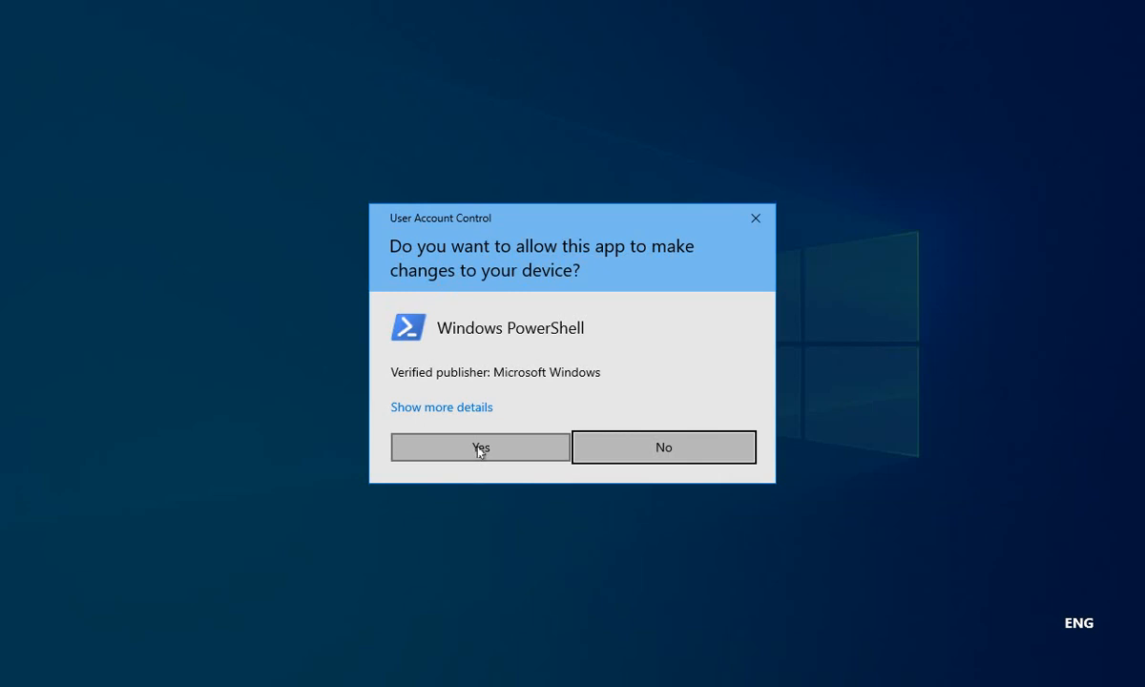
Approve the UAC prompt and run 'Get-AppxPackage Microsoft.Windows.Photos | Remove-AppxPackage'
click(480, 446)
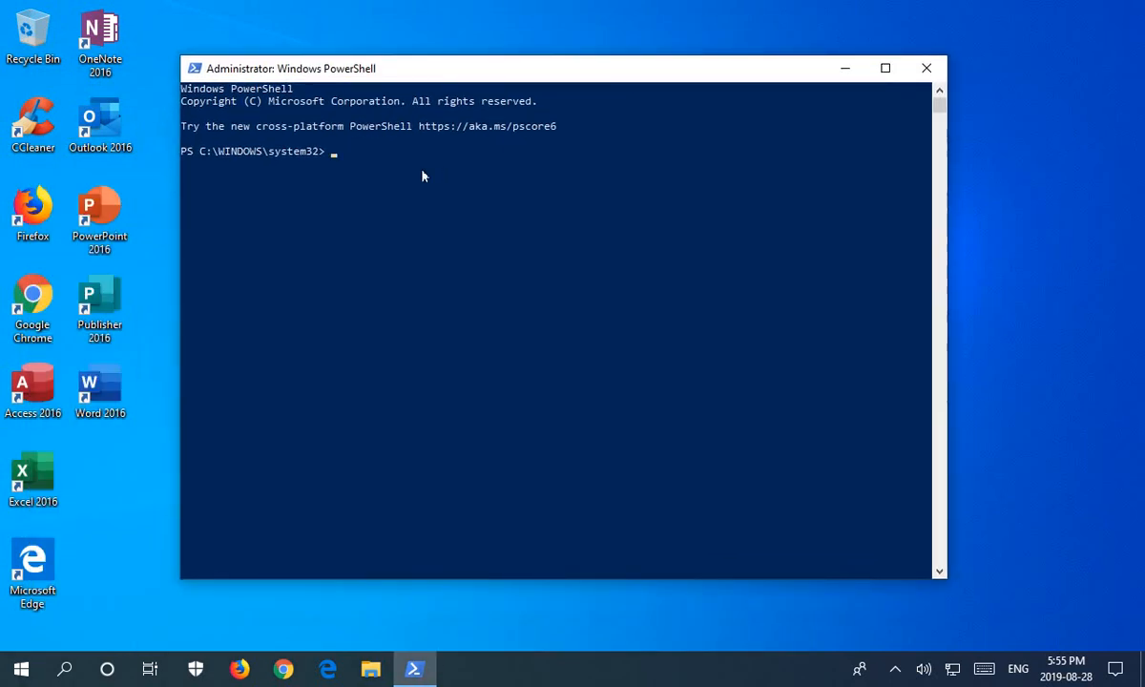
mouse_move(341, 165)
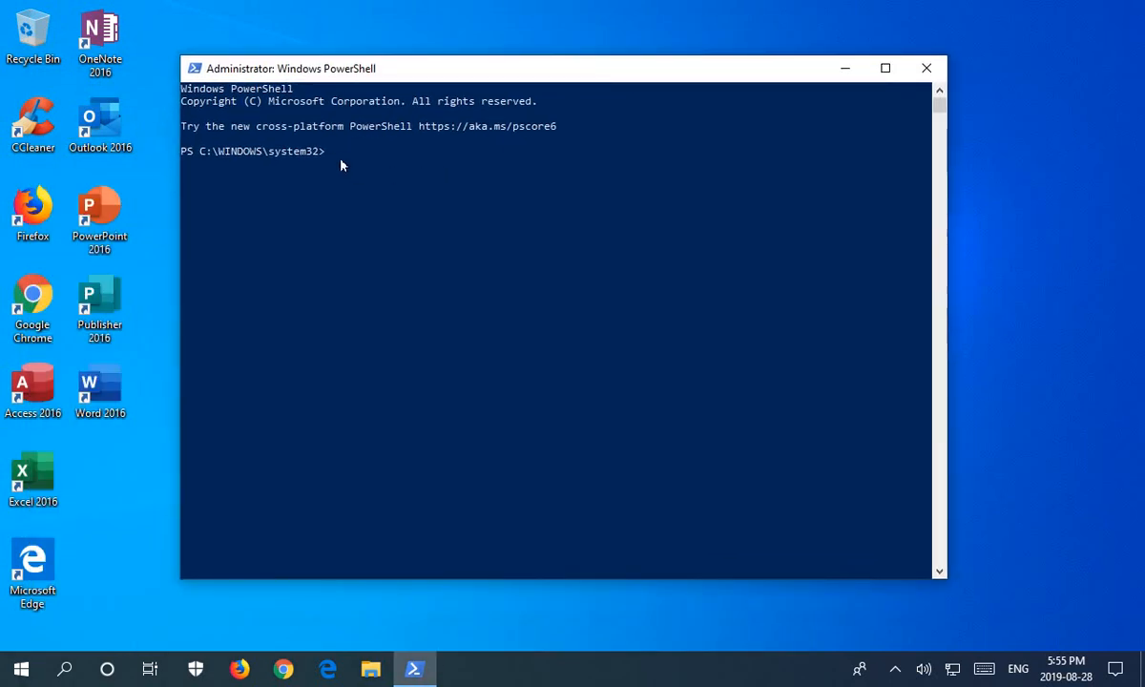
text(Get-AppxPackage Microsoft.Windows.Photos | Remove-AppxPackage)
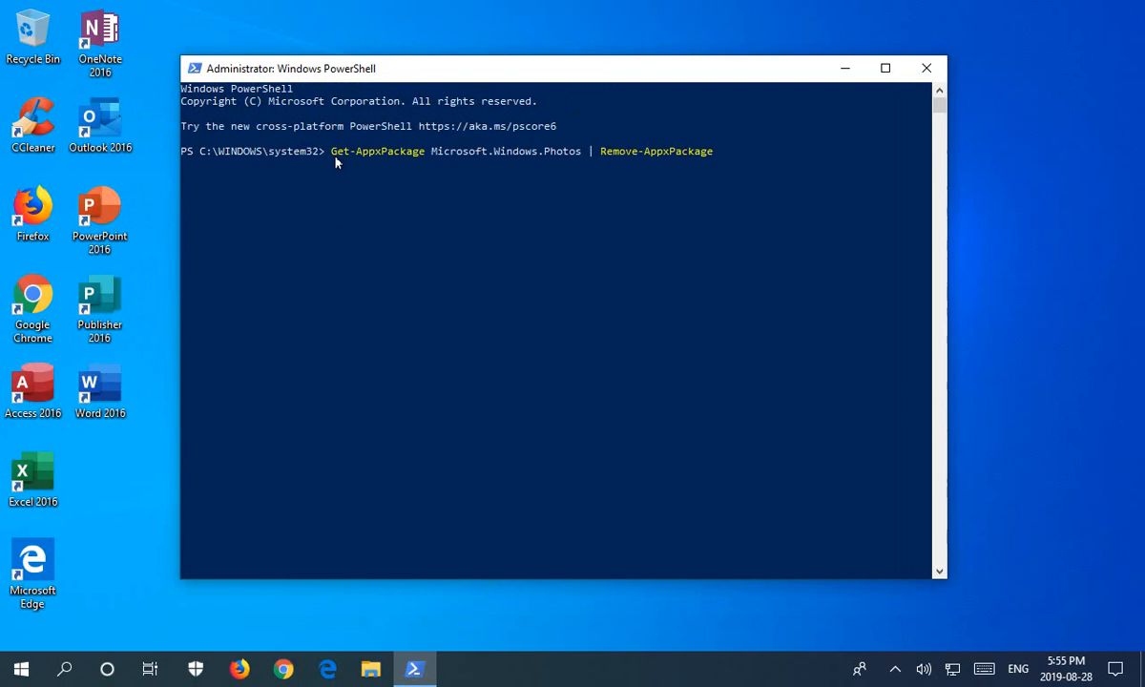
mouse_move(359, 300)
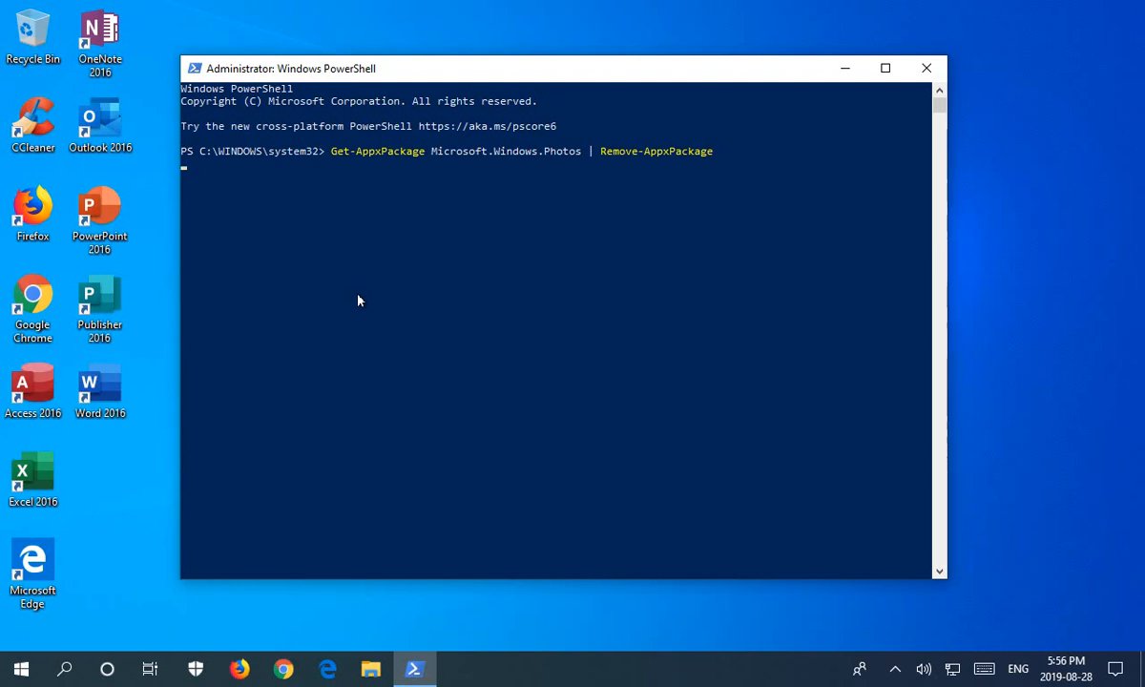
key(Return)
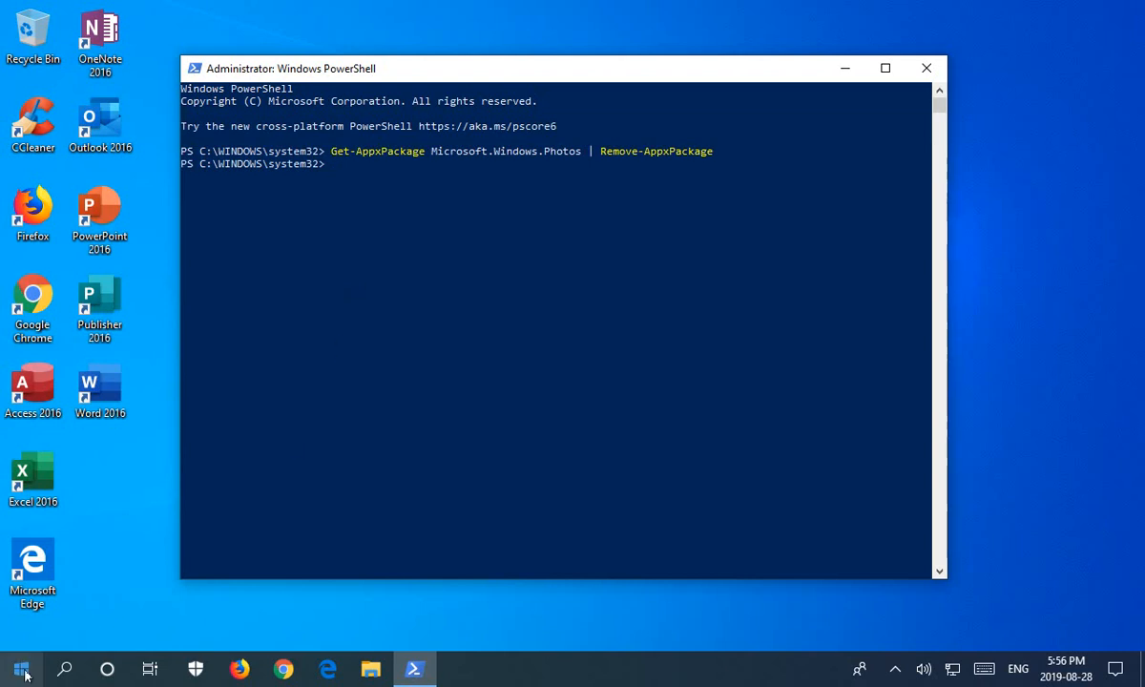
Search Start for 'store' and launch Microsoft Store
click(21, 668)
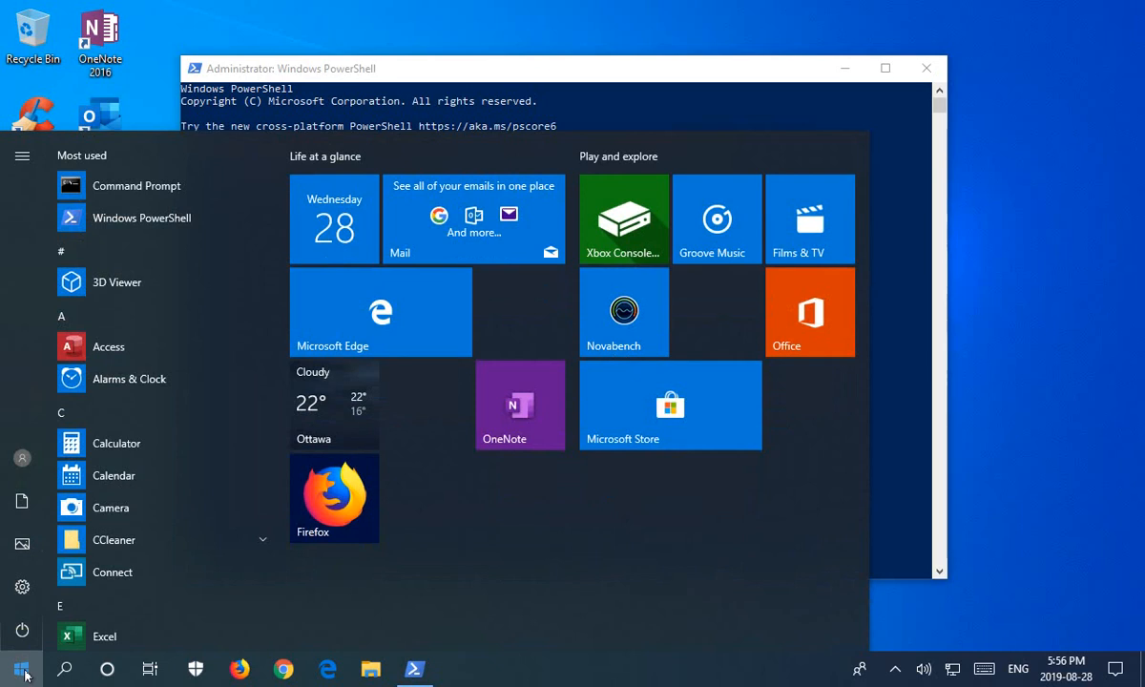
mouse_move(668, 432)
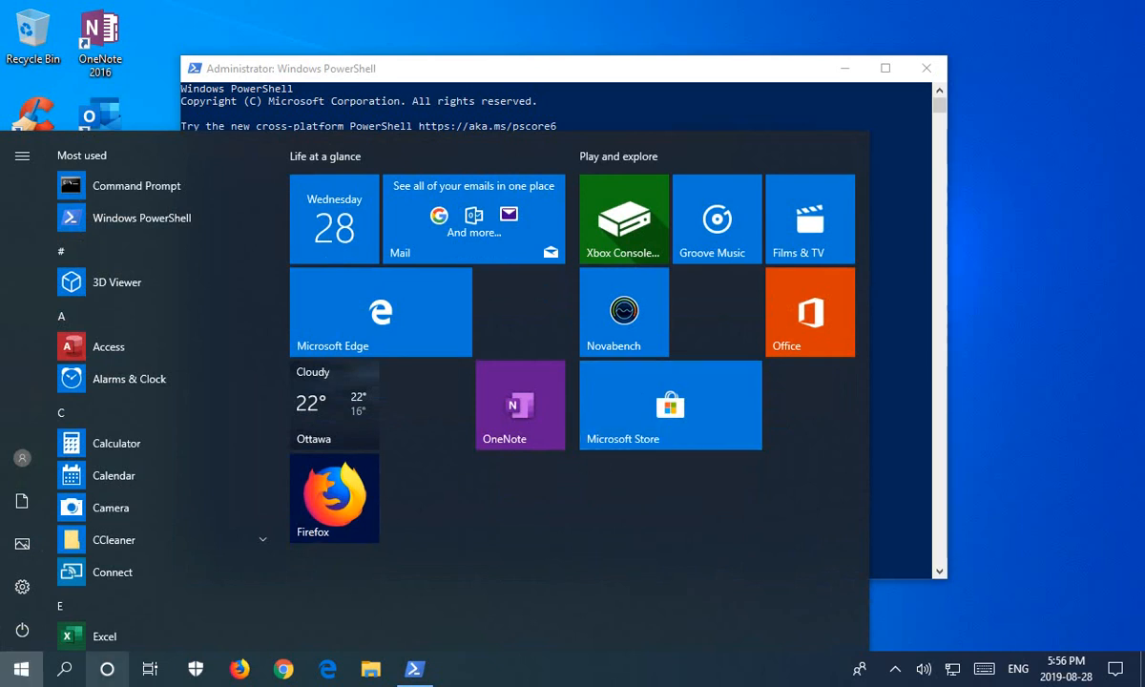
click(19, 668)
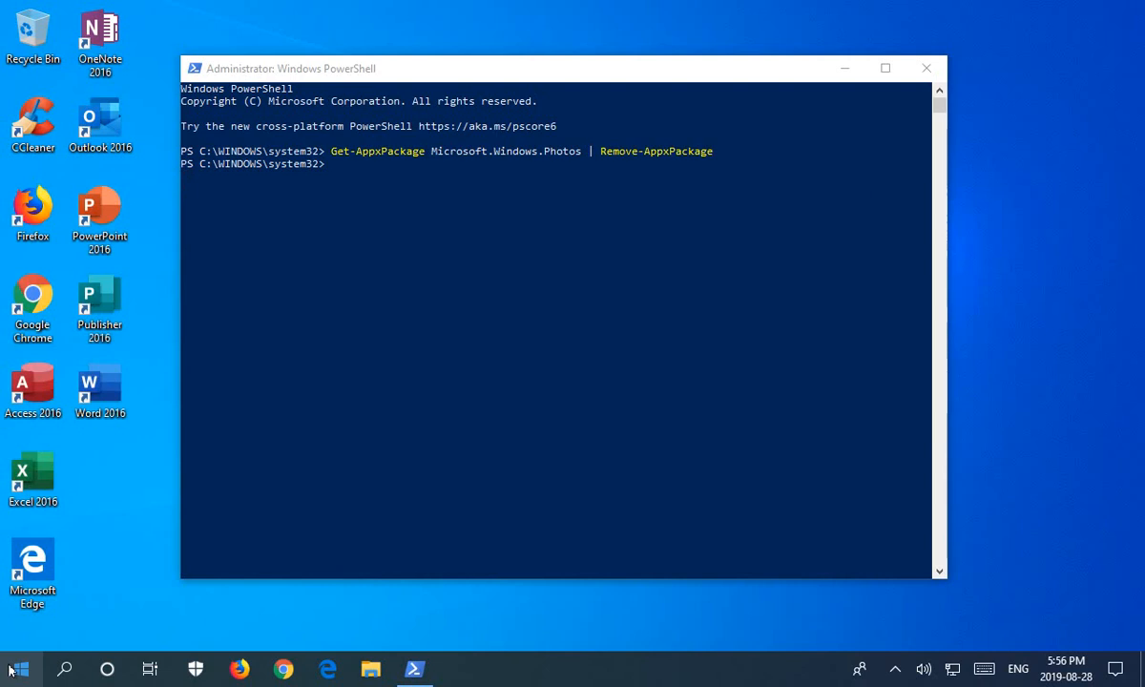
mouse_move(29, 641)
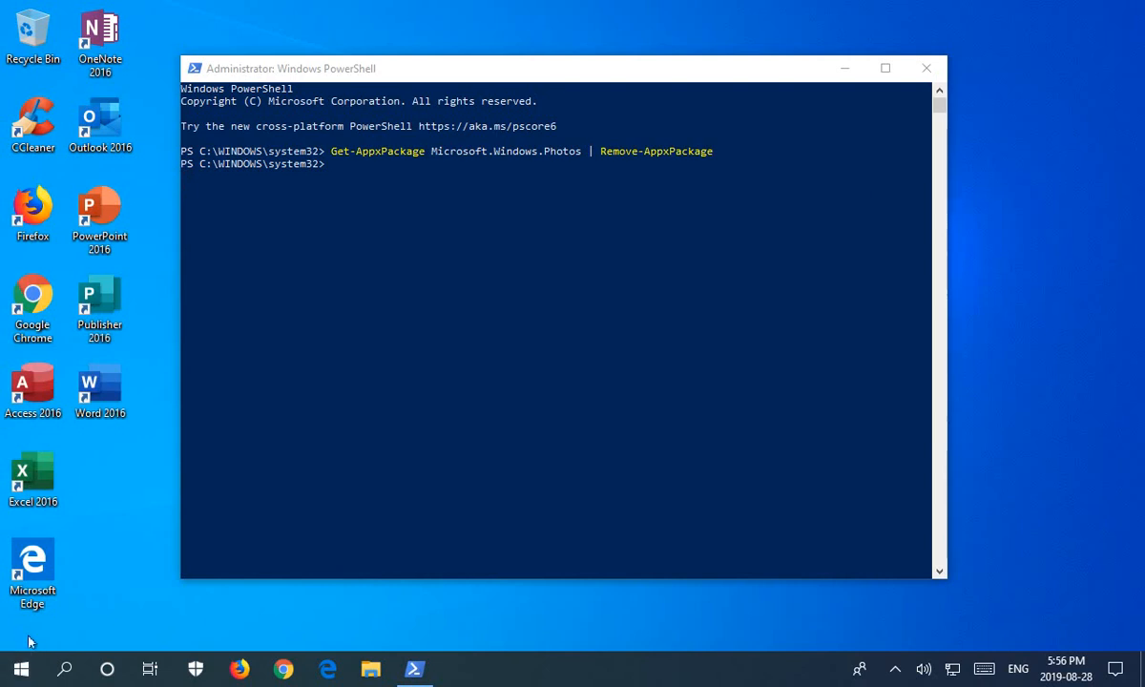
click(13, 668)
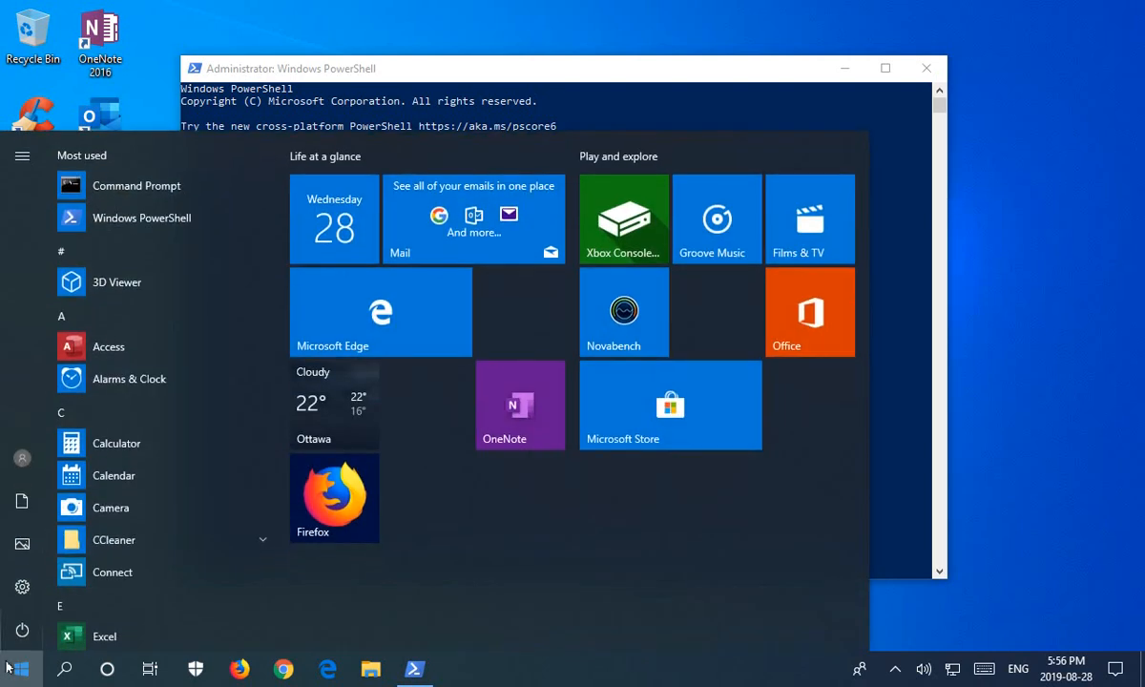
text(store)
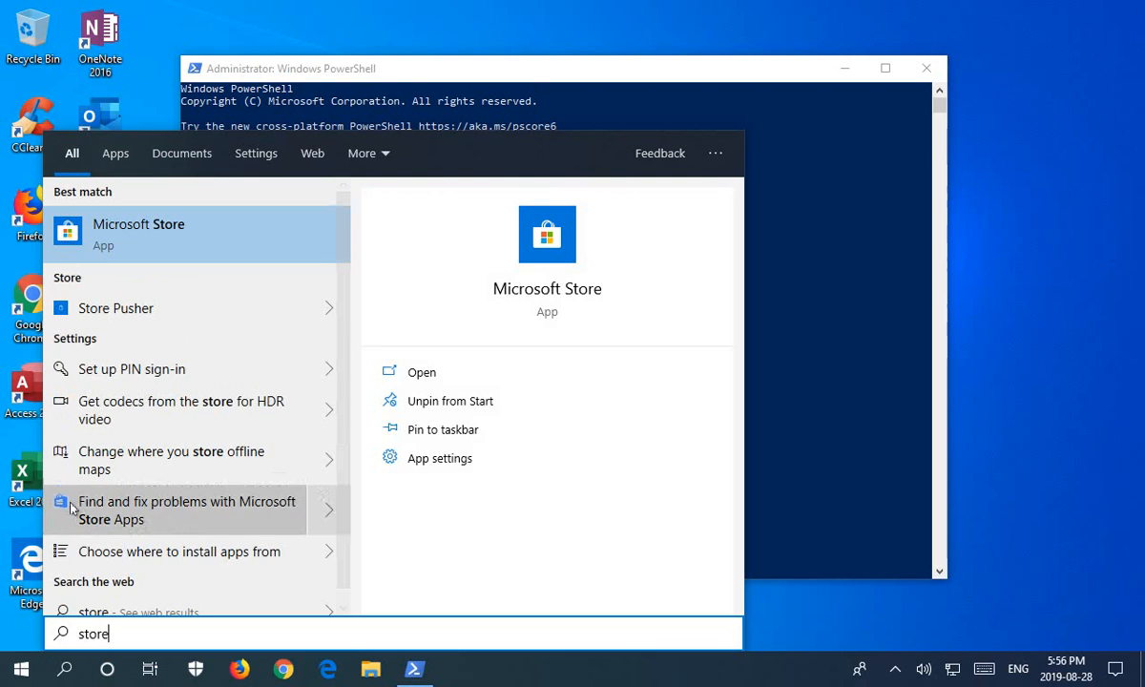
click(421, 373)
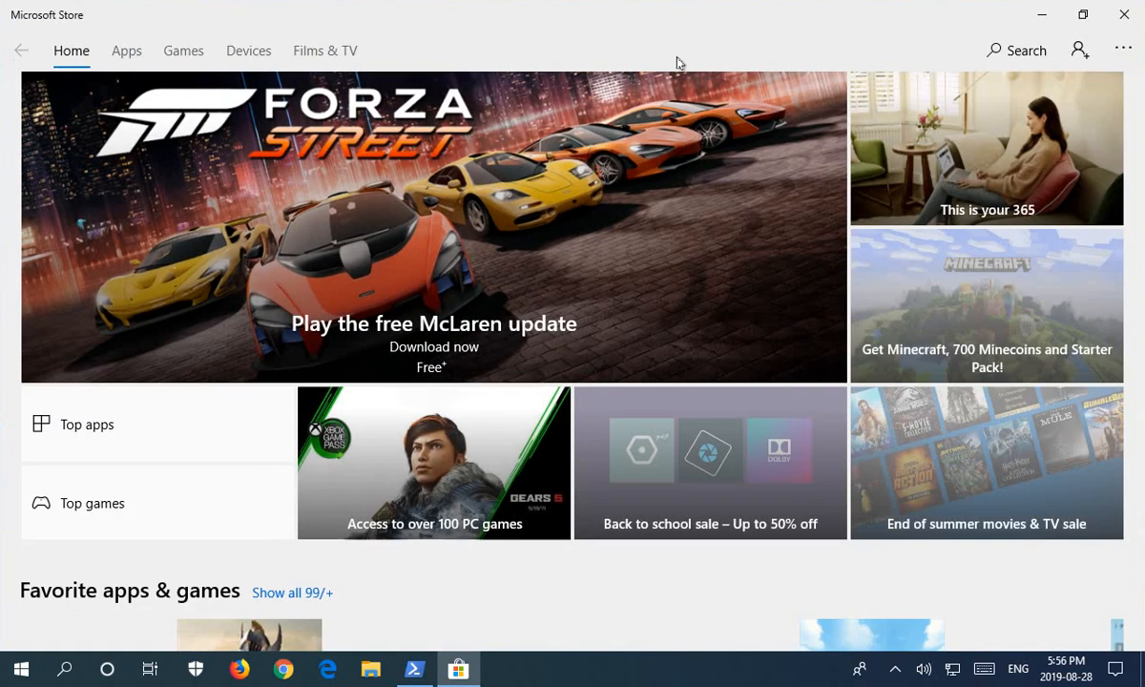
mouse_move(1016, 50)
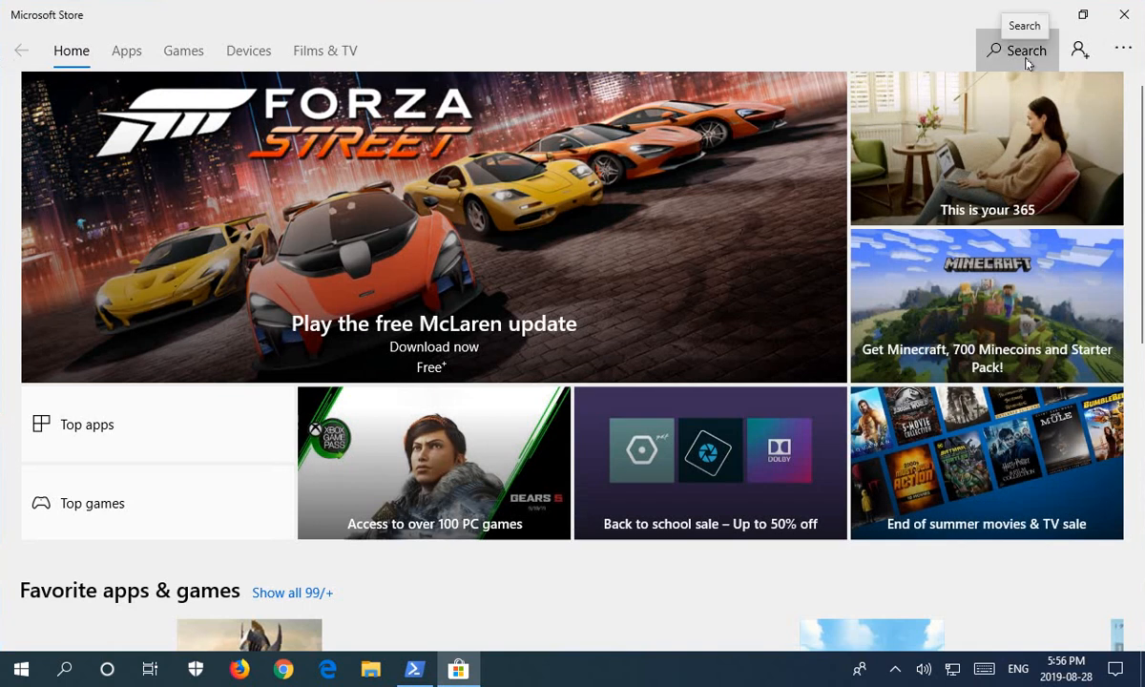
Search the Store for 'microsoft phot' and open the Microsoft Photos suggestion
click(1016, 49)
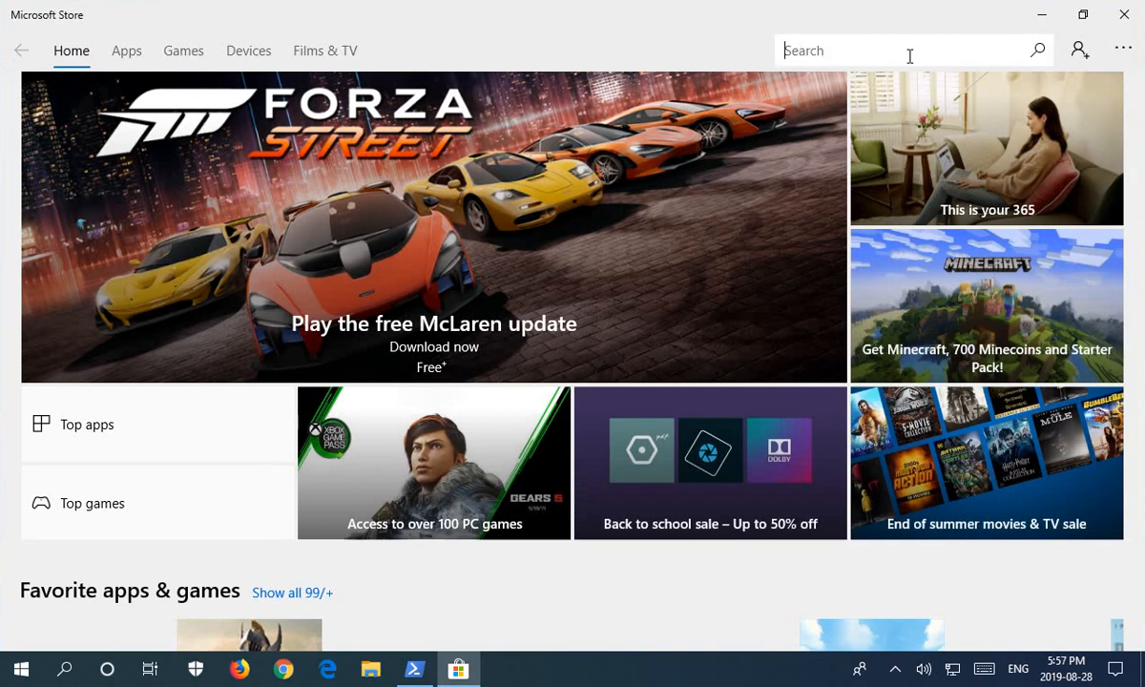
text(m)
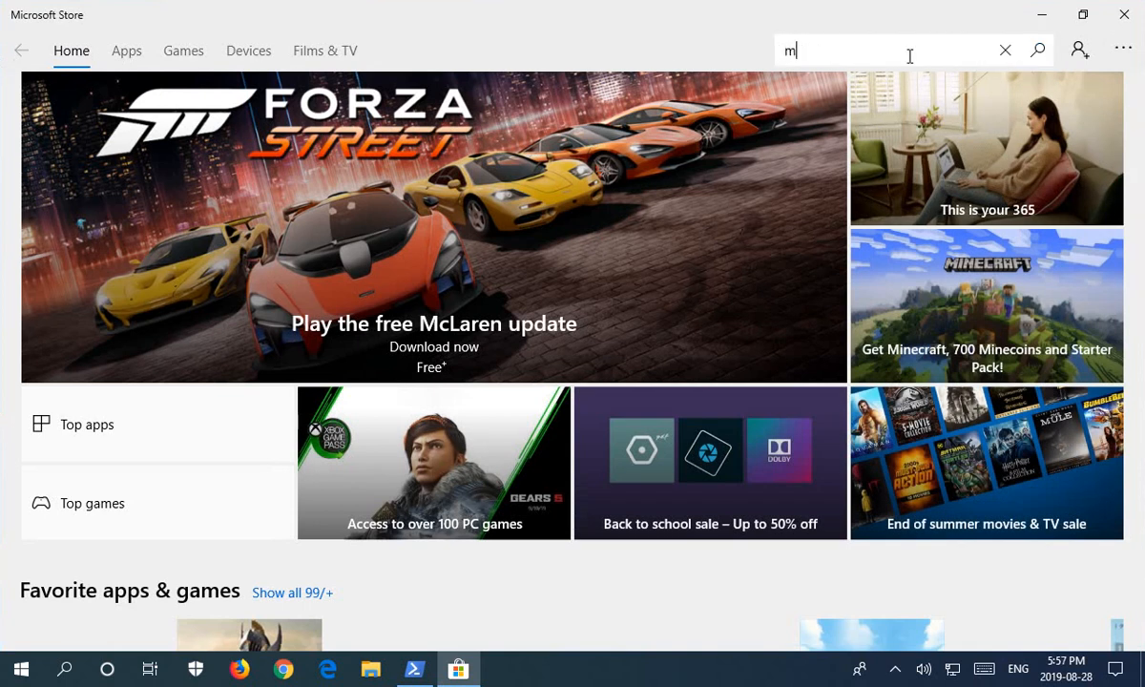
text(icrosoft p)
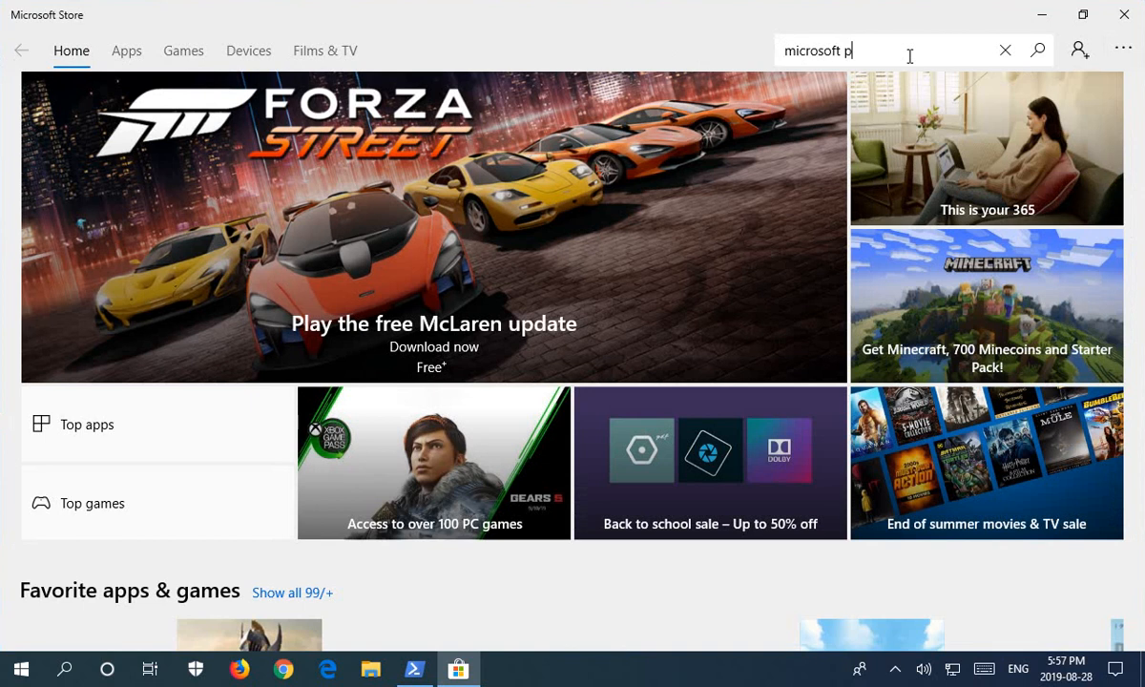
text(ot)
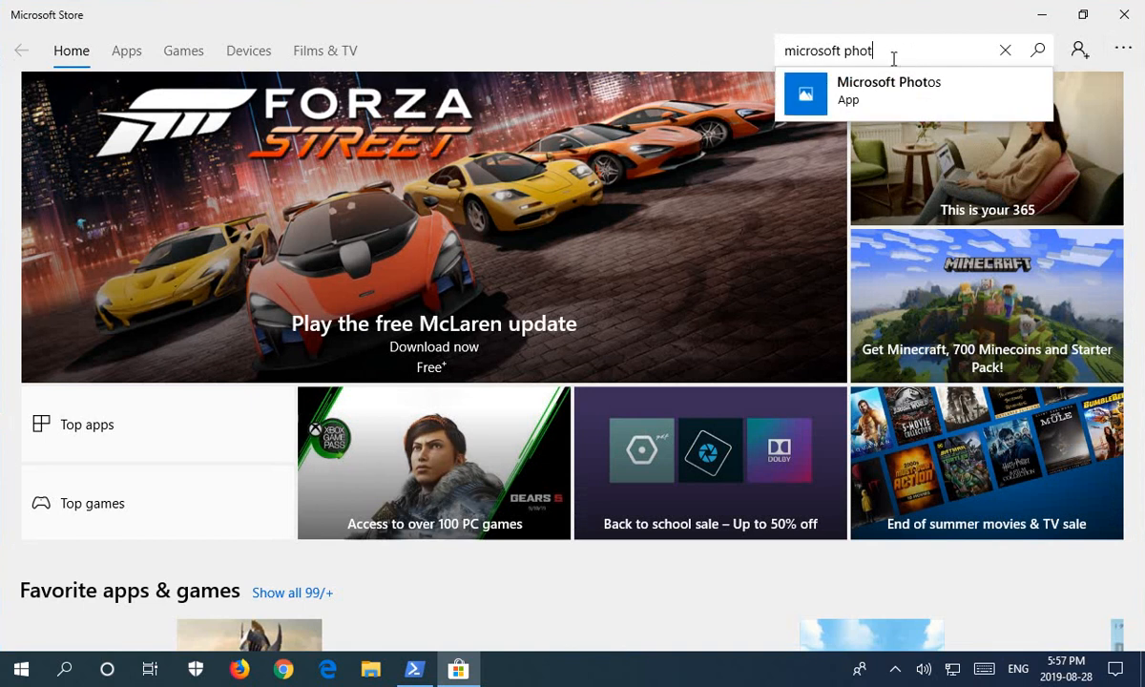
click(889, 92)
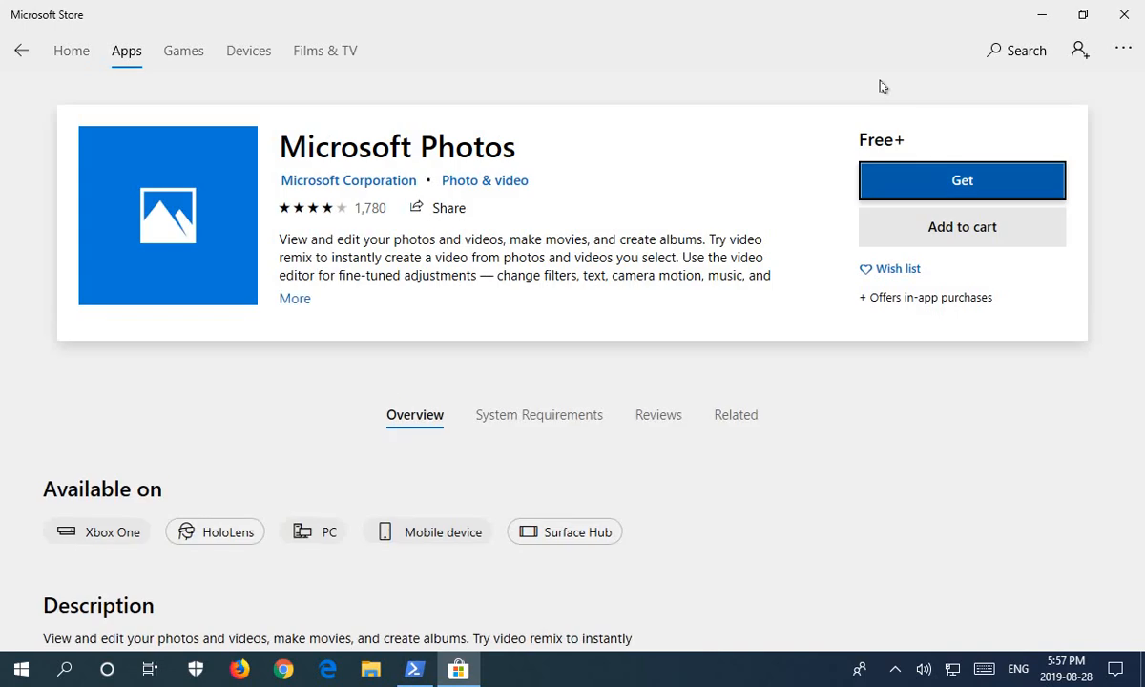
mouse_move(961, 186)
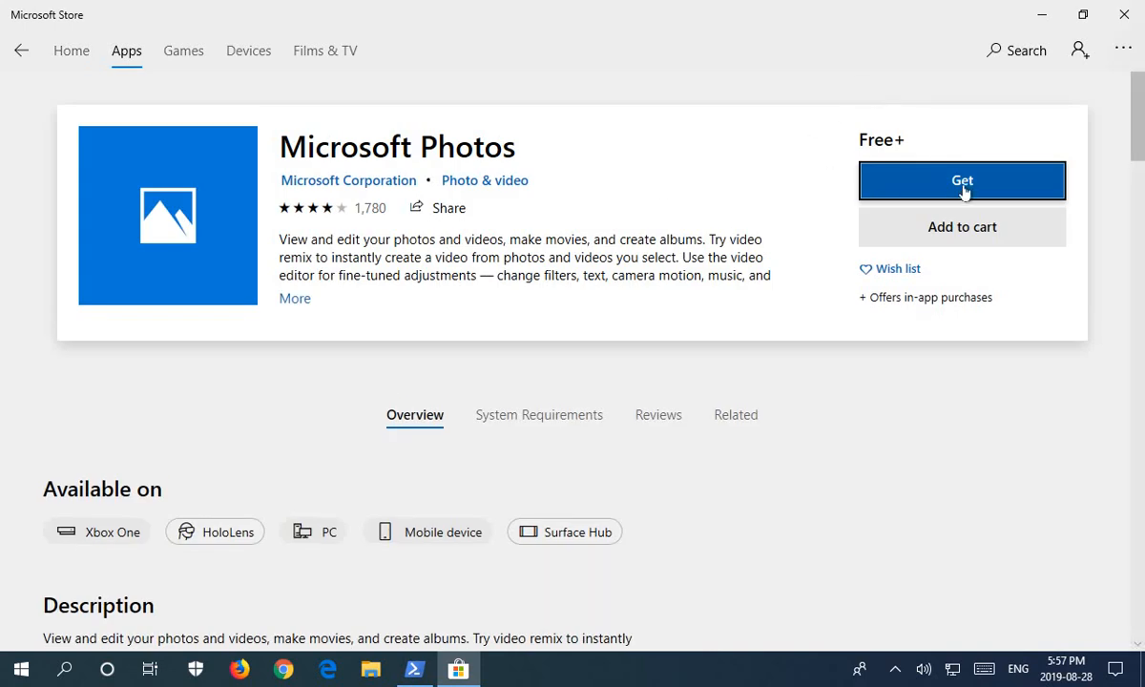
Get the free Microsoft Photos app, declining the 'Use across your devices' sign-in
click(962, 180)
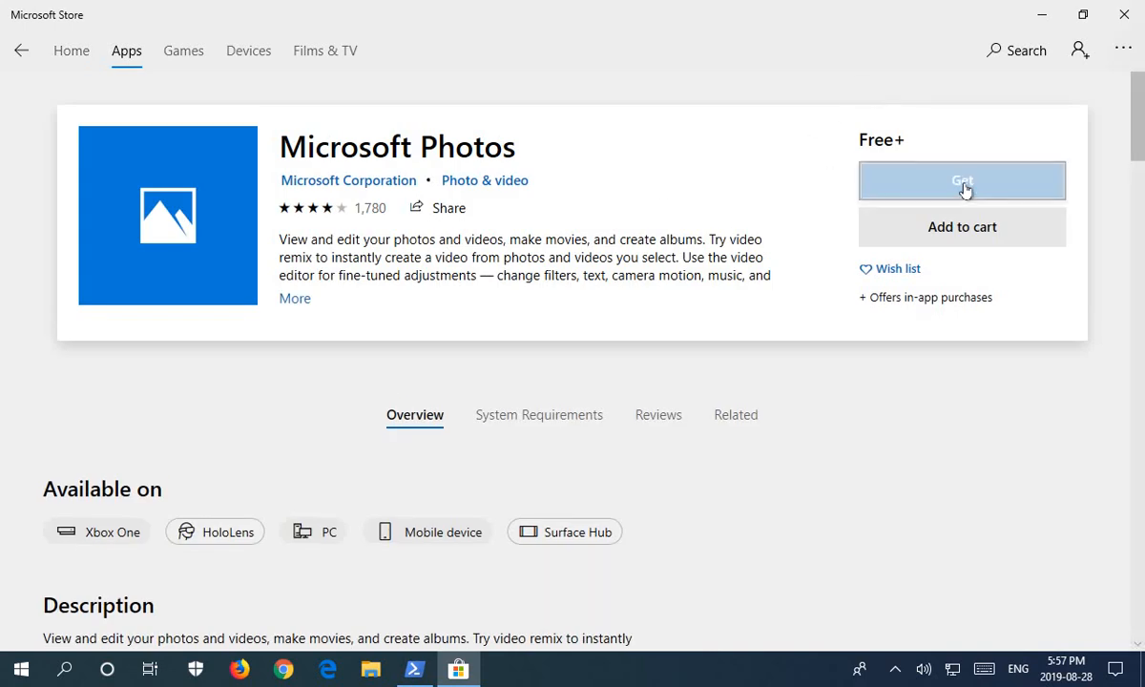
click(962, 180)
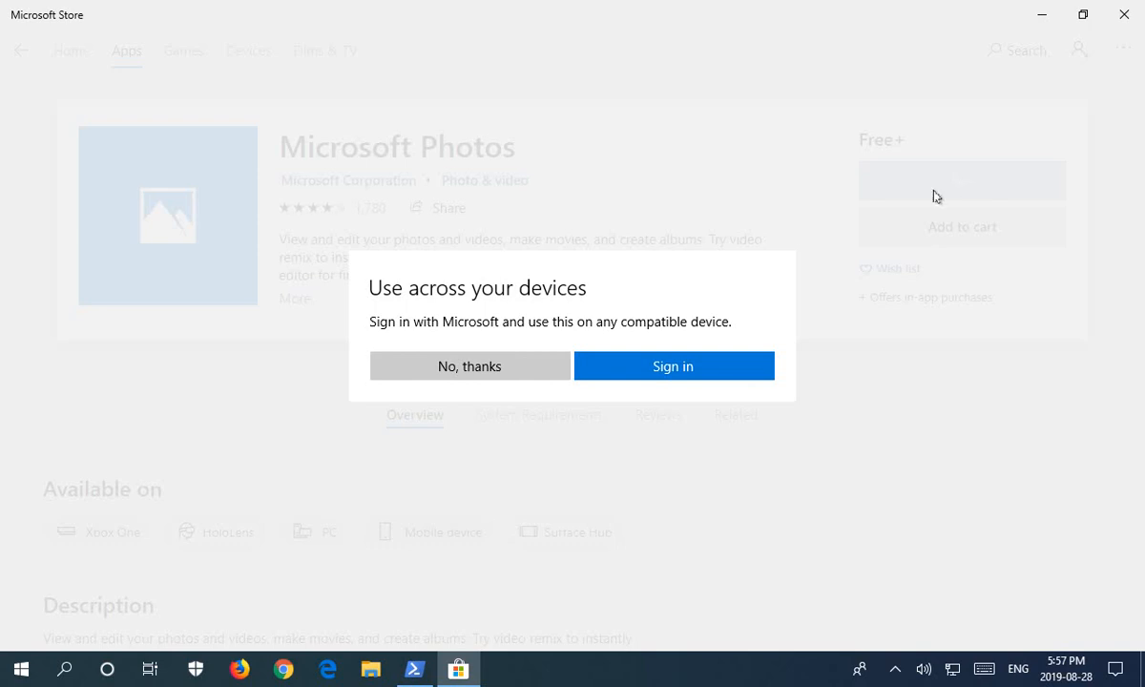
mouse_move(470, 366)
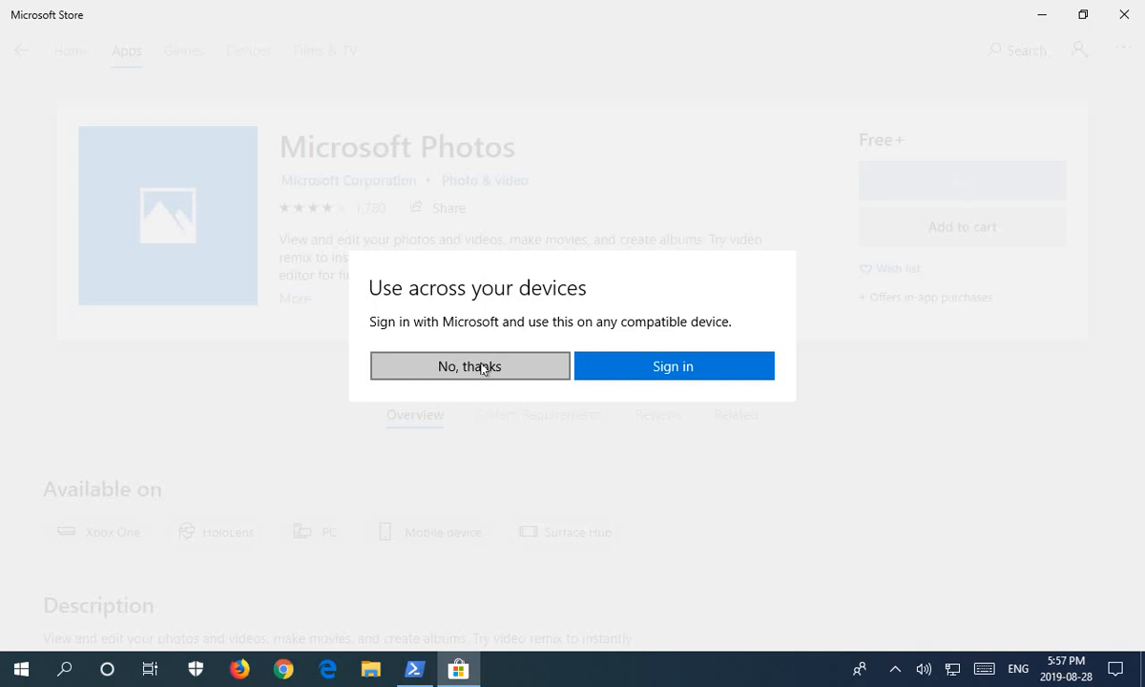
mouse_move(482, 381)
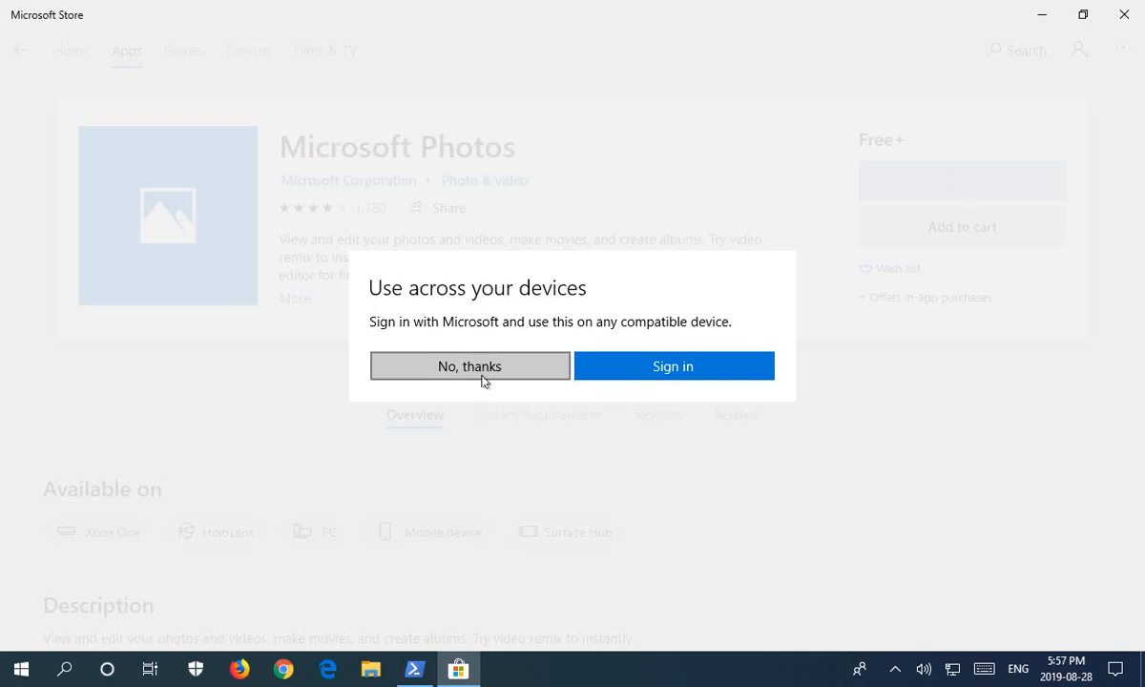
click(469, 365)
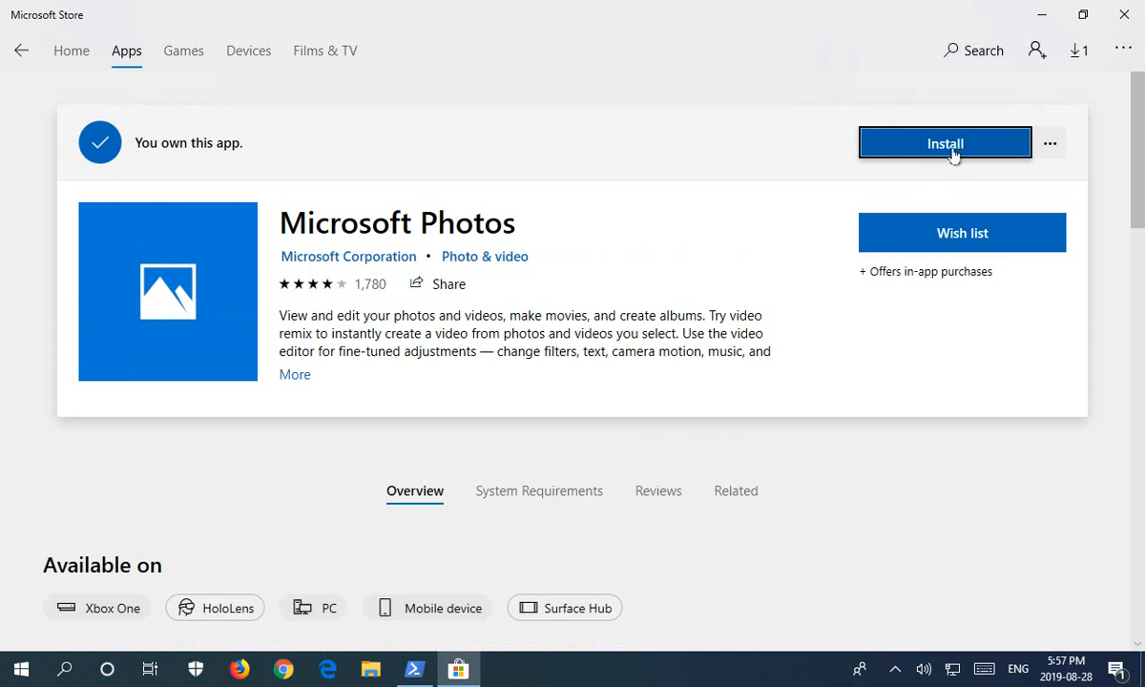
Install Microsoft Photos and close the Microsoft Sign in window
click(944, 143)
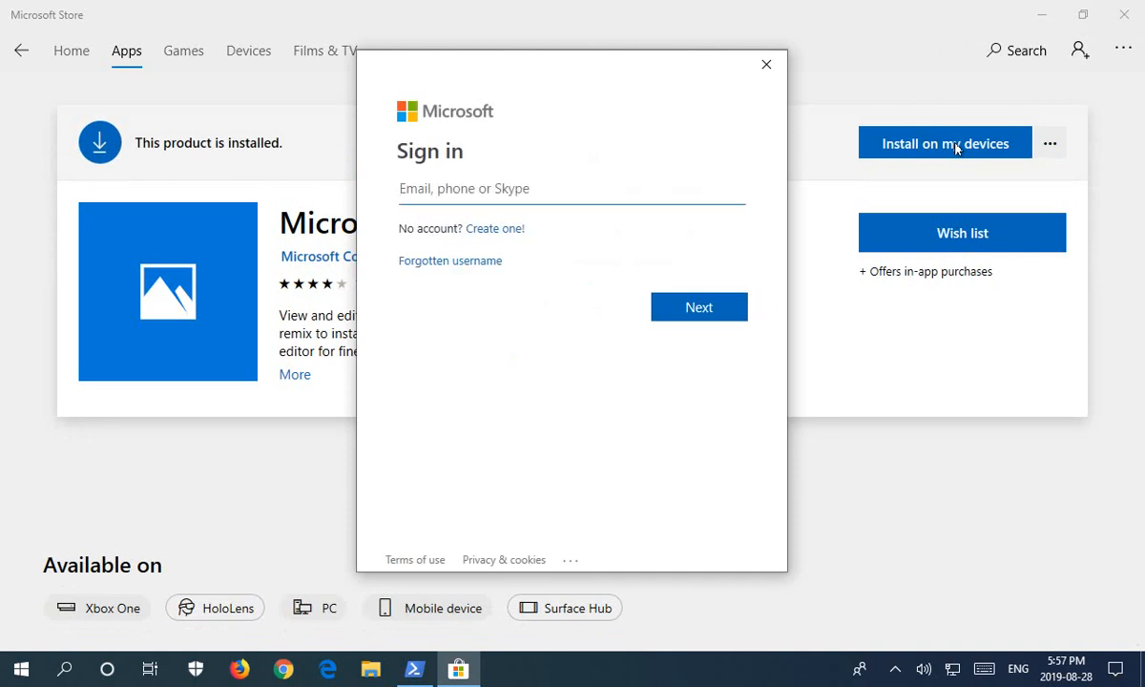
mouse_move(951, 156)
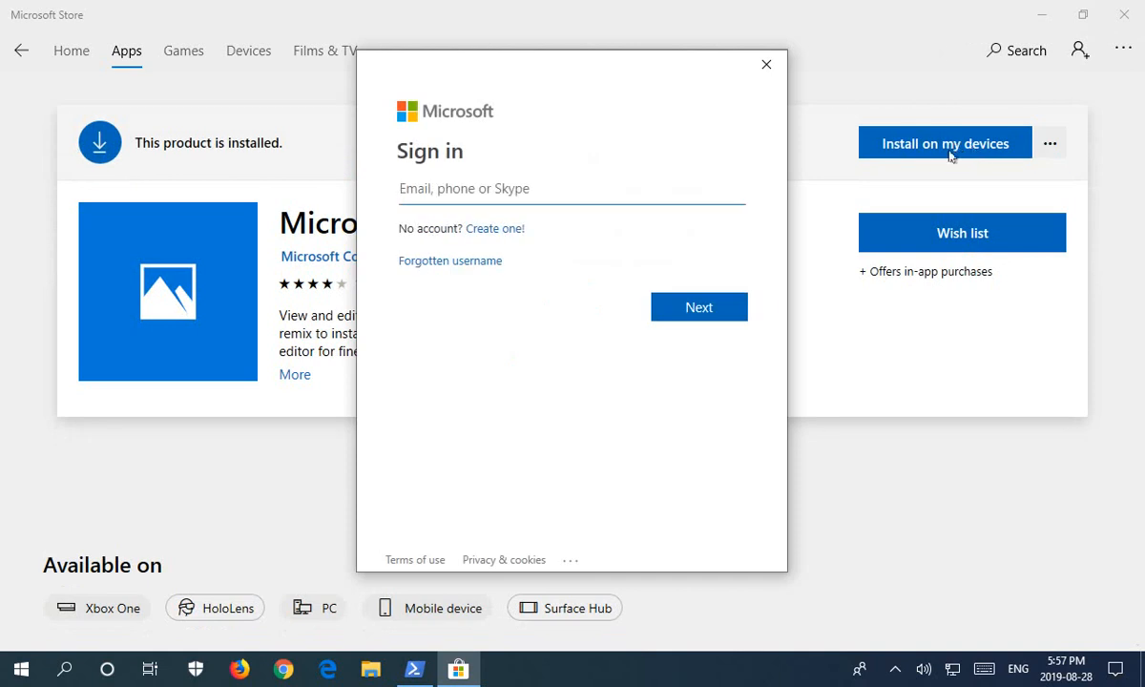
mouse_move(766, 64)
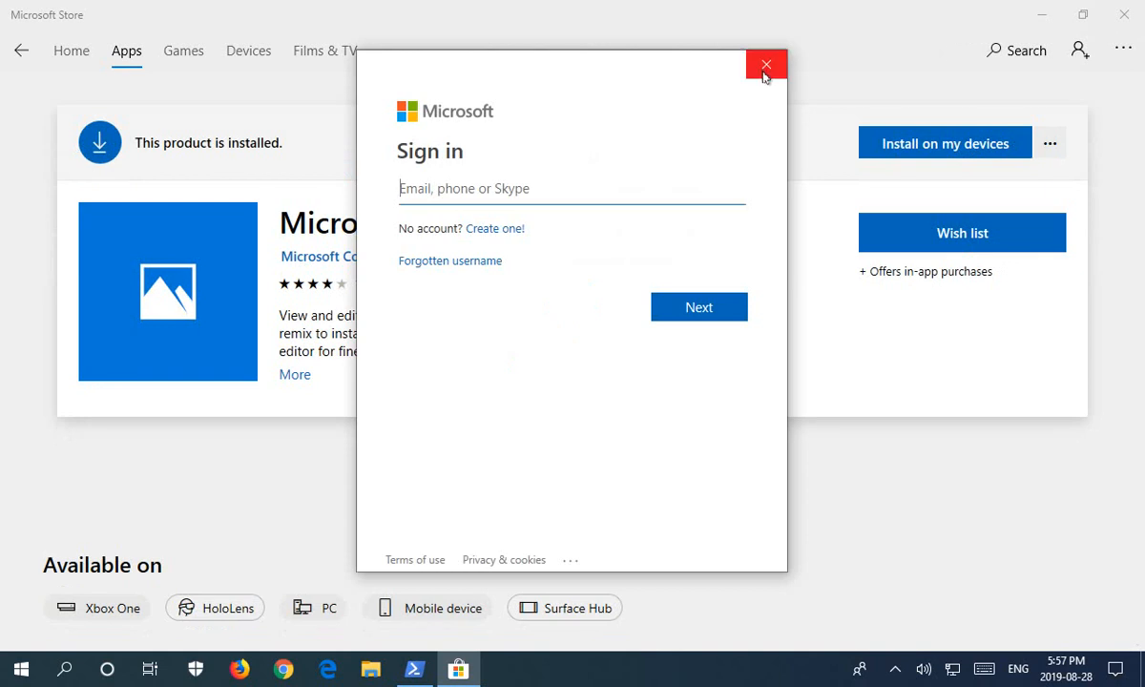
click(766, 65)
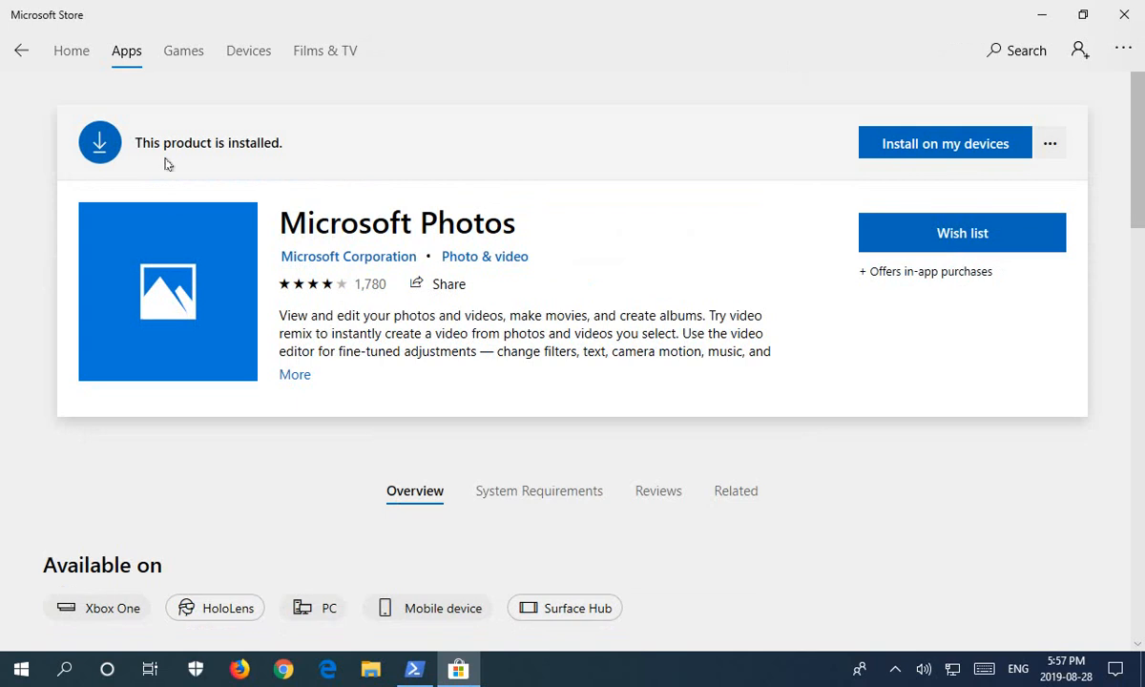
mouse_move(148, 158)
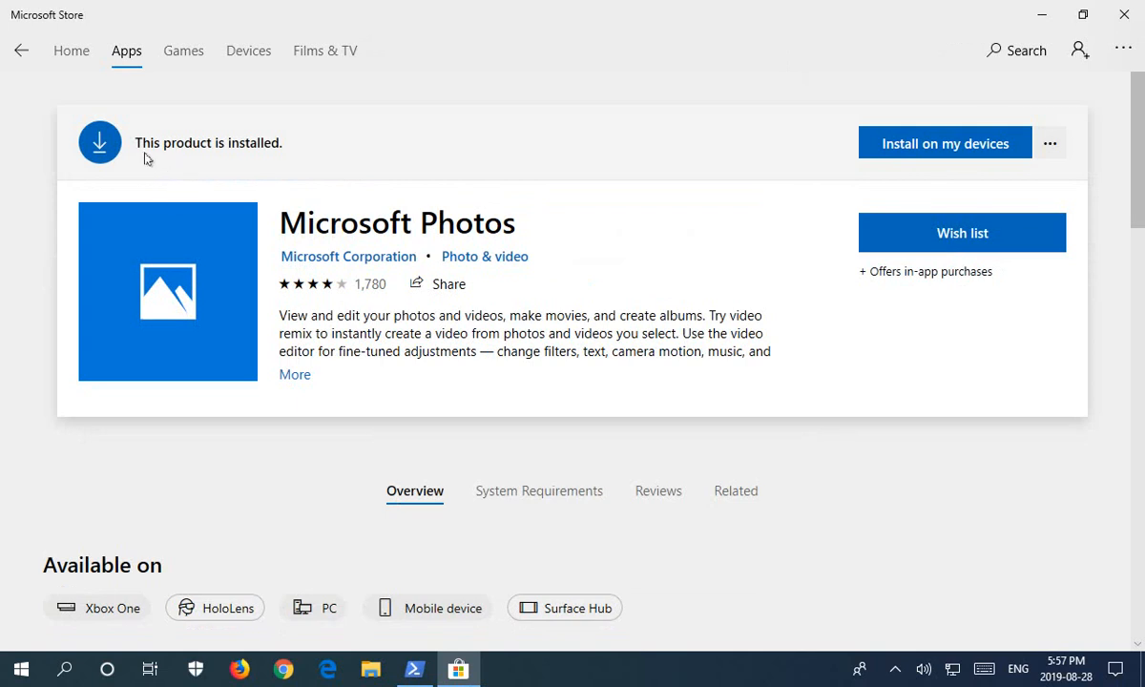
mouse_move(257, 158)
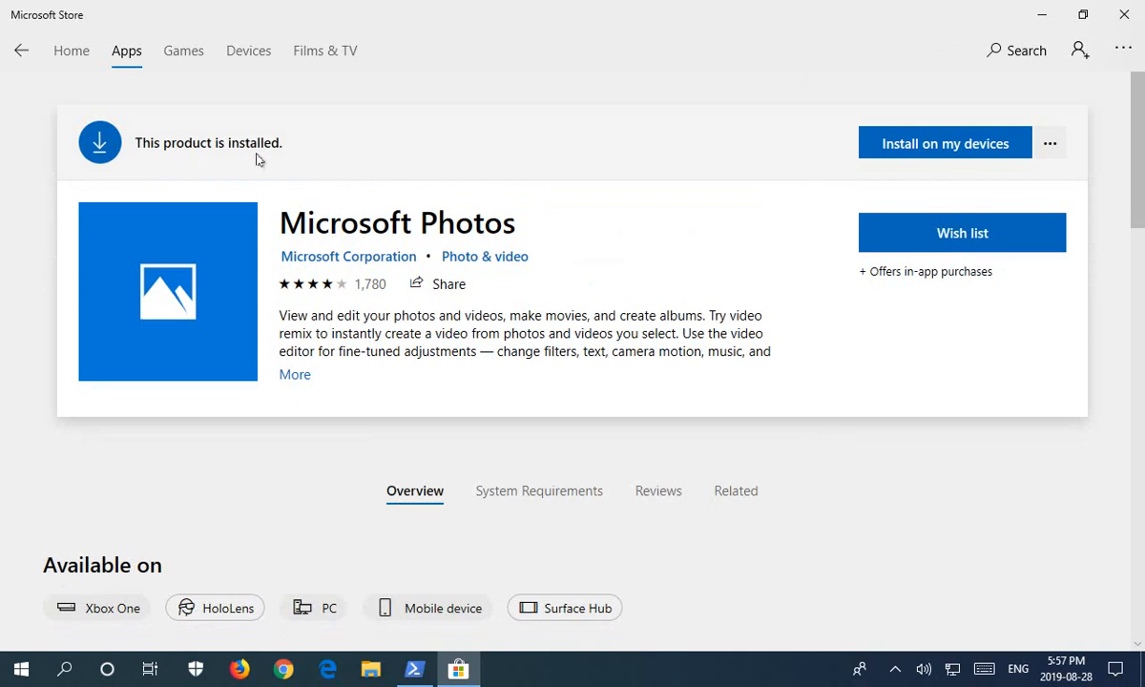
mouse_move(259, 165)
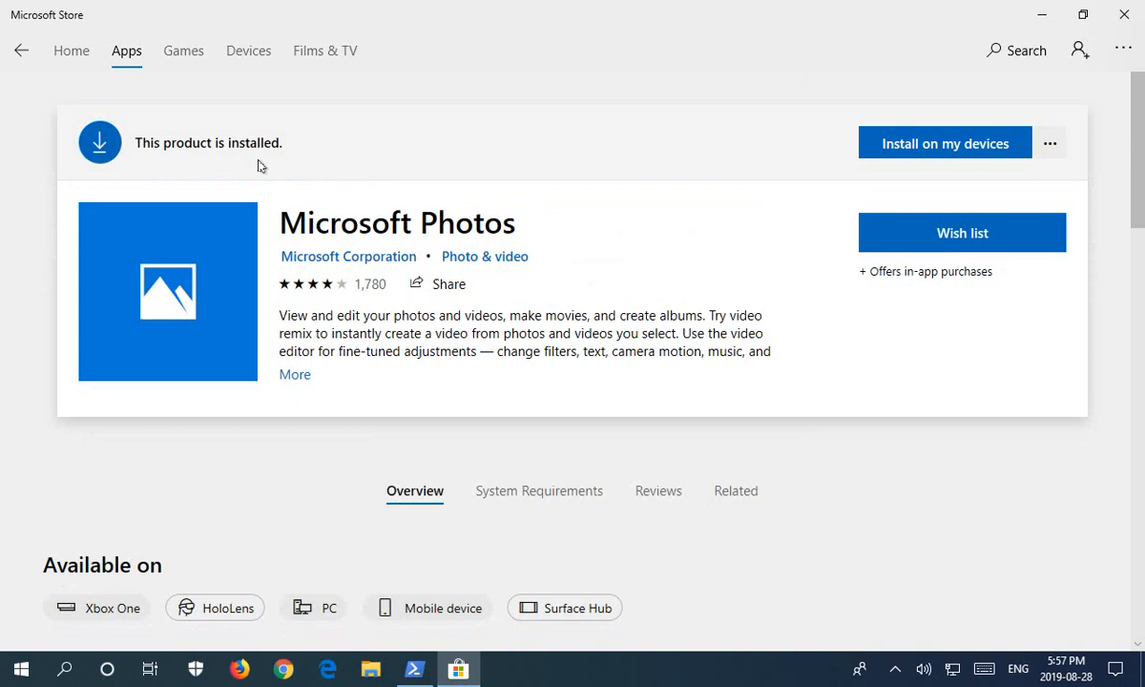